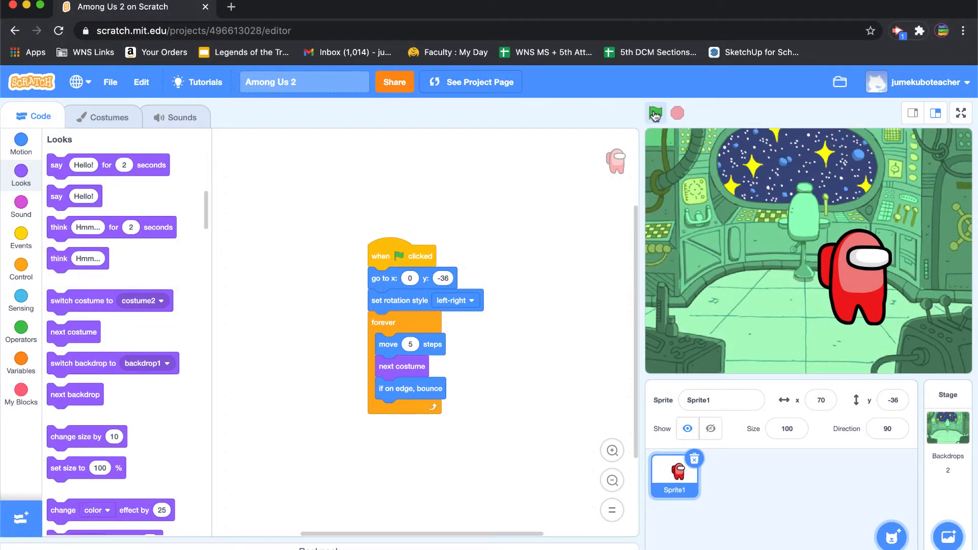
Step: Run the project repeatedly to watch the crewmate's current movement
{"action": "left_click", "coordinate": [655, 113]}
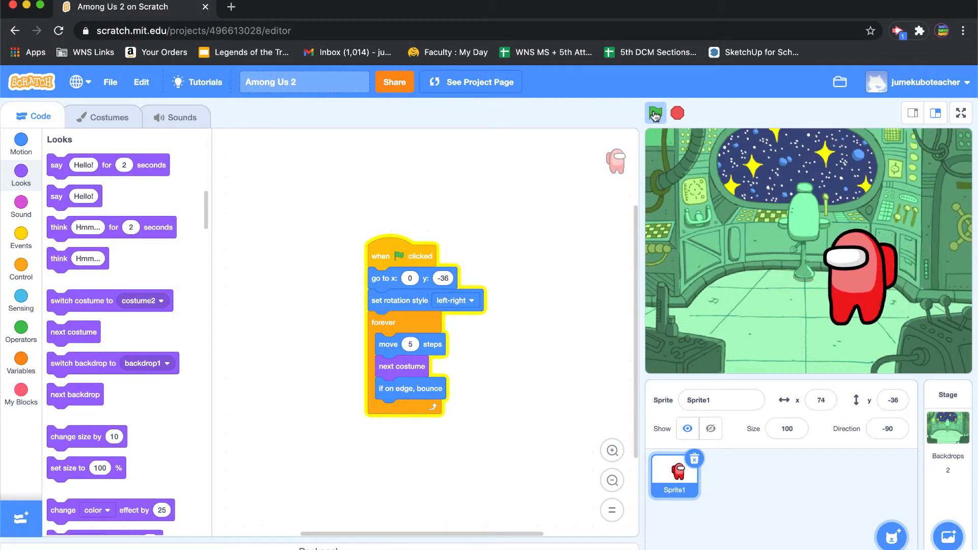
{"action": "left_click", "coordinate": [655, 113]}
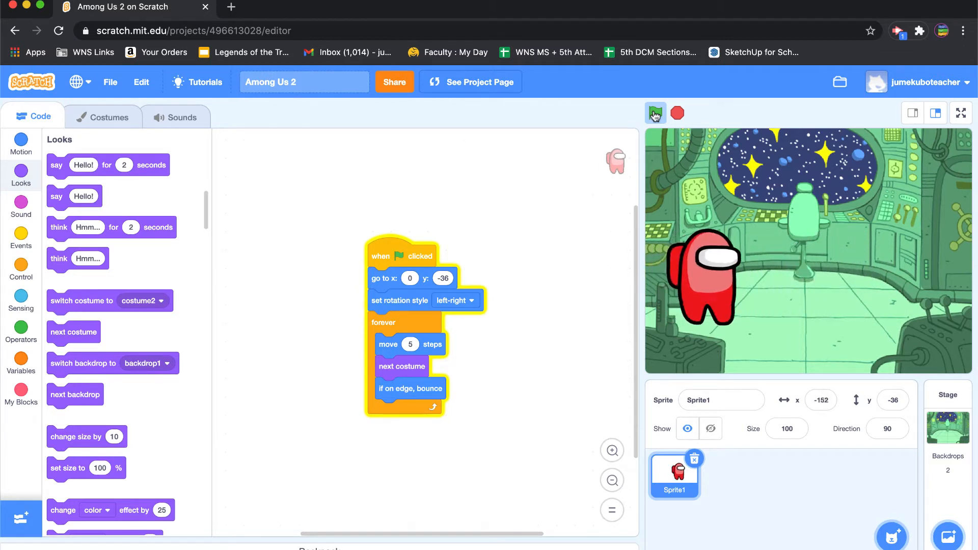
{"action": "left_click", "coordinate": [655, 113]}
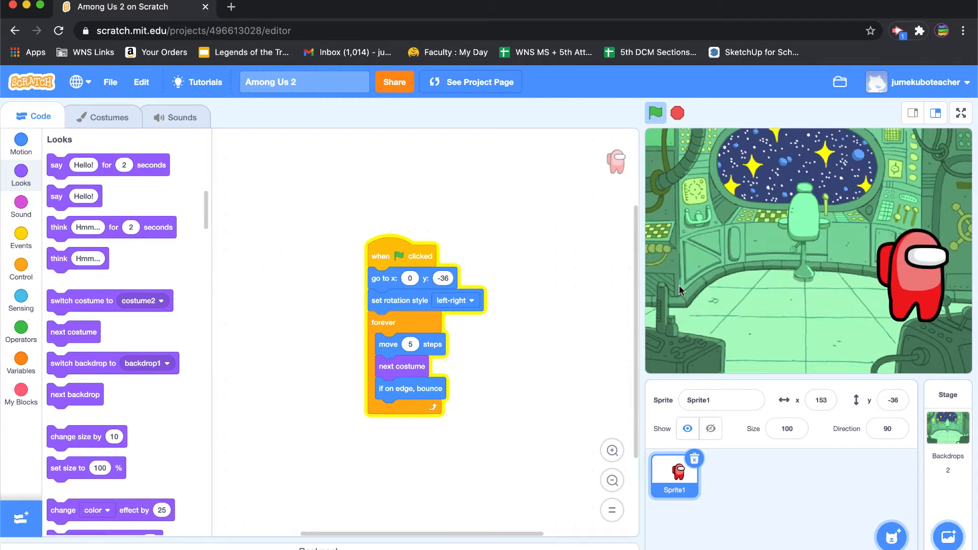
{"action": "left_click", "coordinate": [655, 113]}
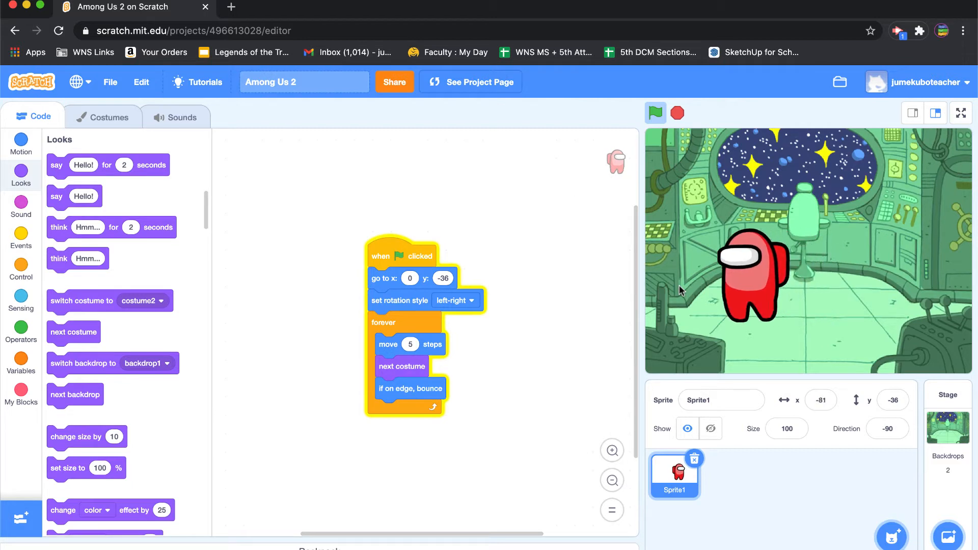
{"action": "left_click", "coordinate": [656, 113]}
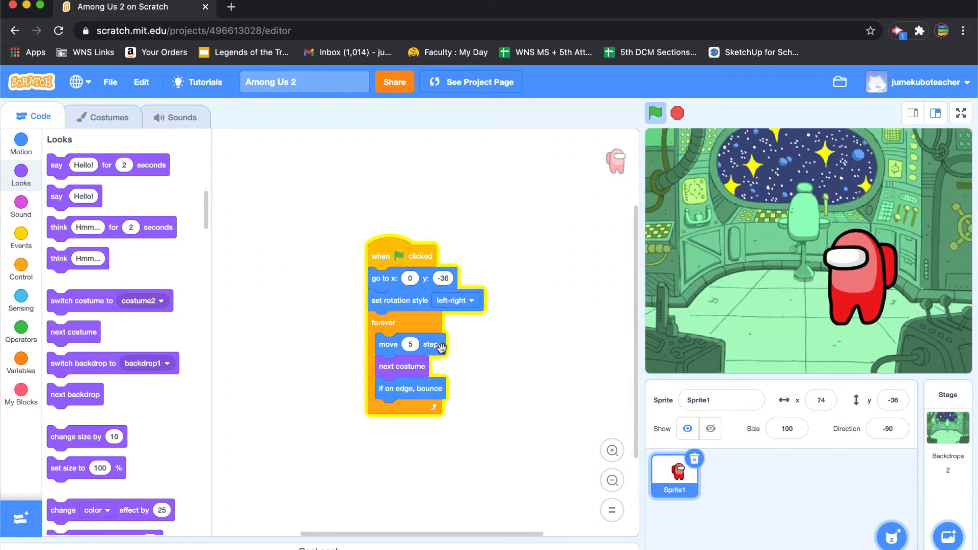
{"action": "left_click", "coordinate": [655, 113]}
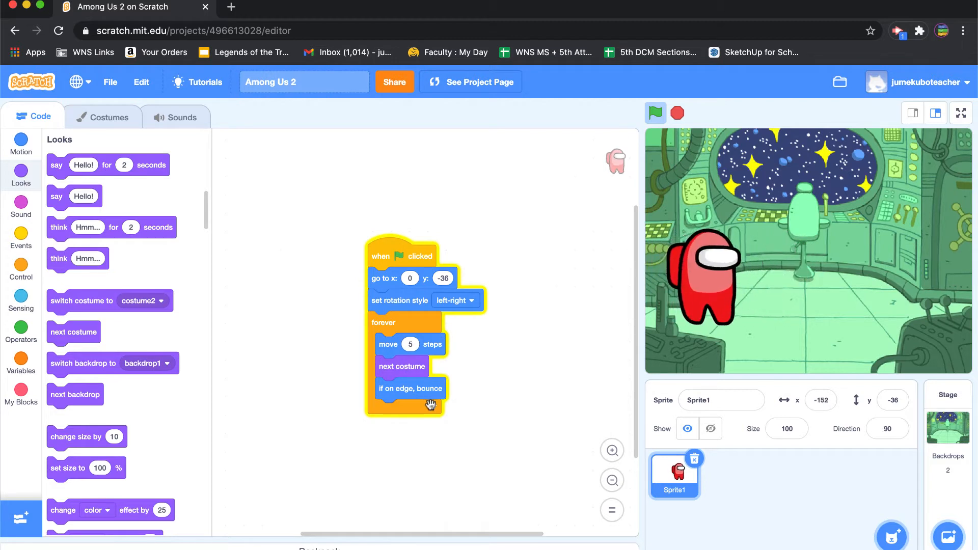
{"action": "left_click", "coordinate": [656, 114]}
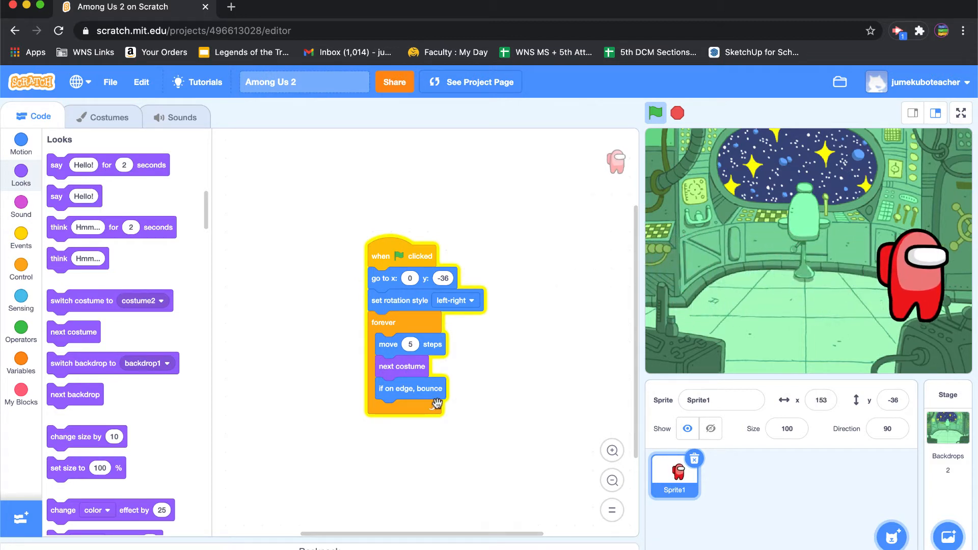
{"action": "left_click", "coordinate": [655, 113]}
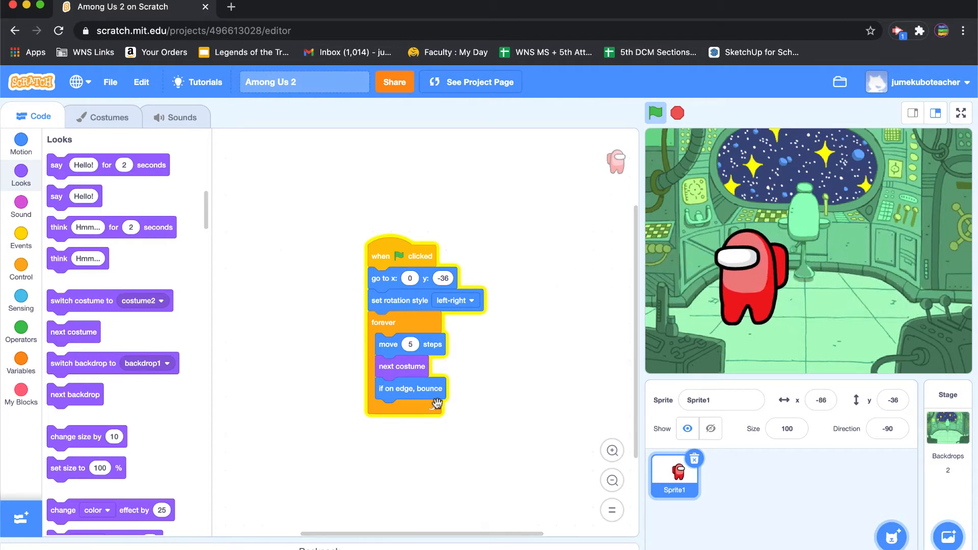
{"action": "left_click", "coordinate": [656, 113]}
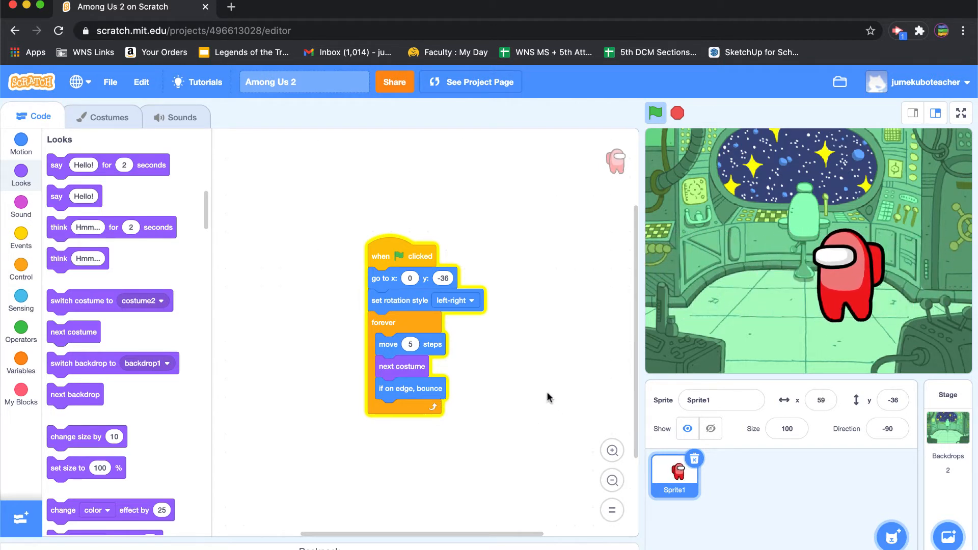
{"action": "left_click", "coordinate": [655, 113]}
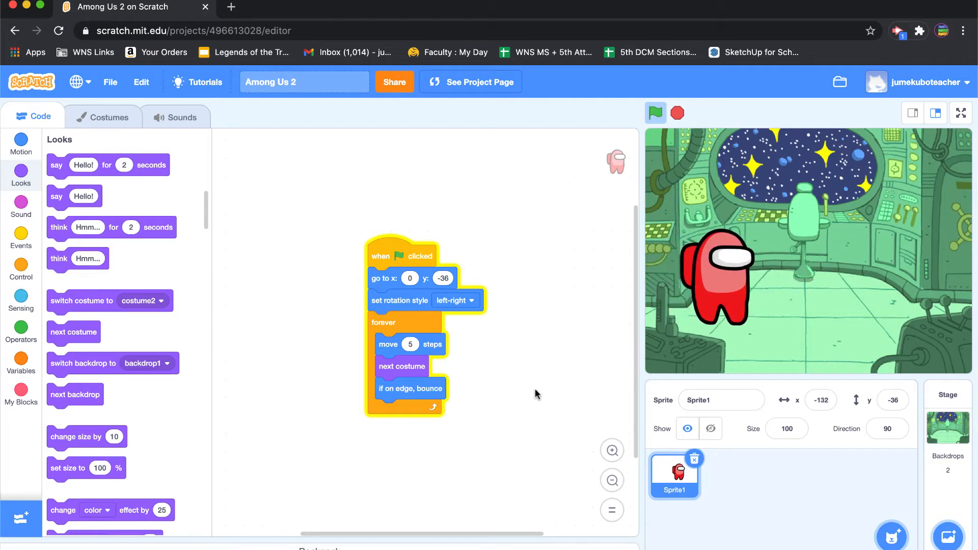
Step: Stop the project and pull the move, next costume and bounce blocks out of forever
{"action": "left_click", "coordinate": [655, 113]}
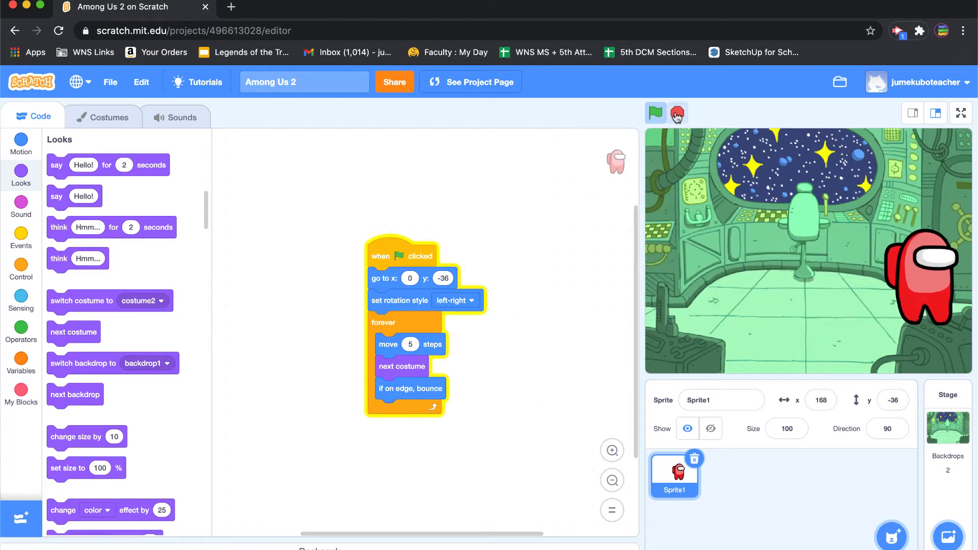
{"action": "left_click", "coordinate": [656, 113]}
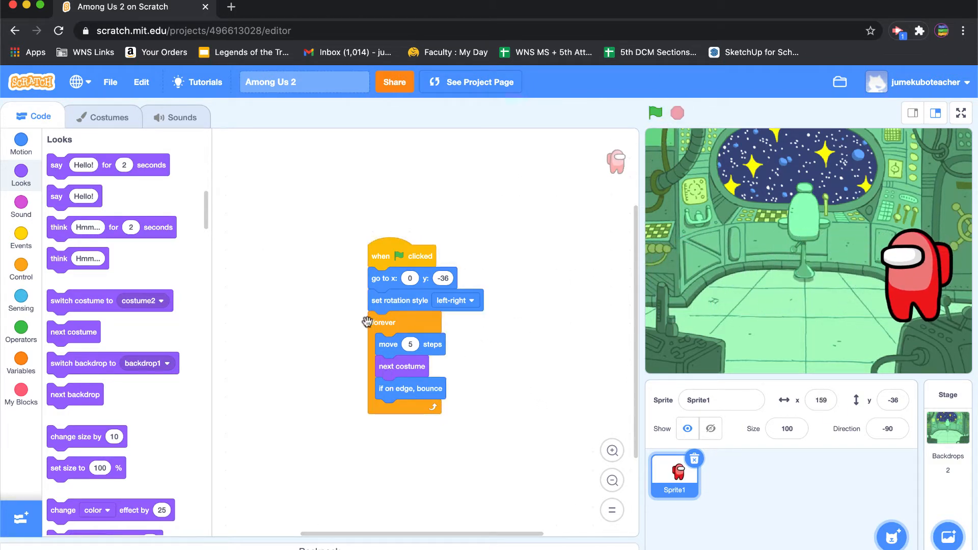
{"action": "mouse_move", "coordinate": [389, 345]}
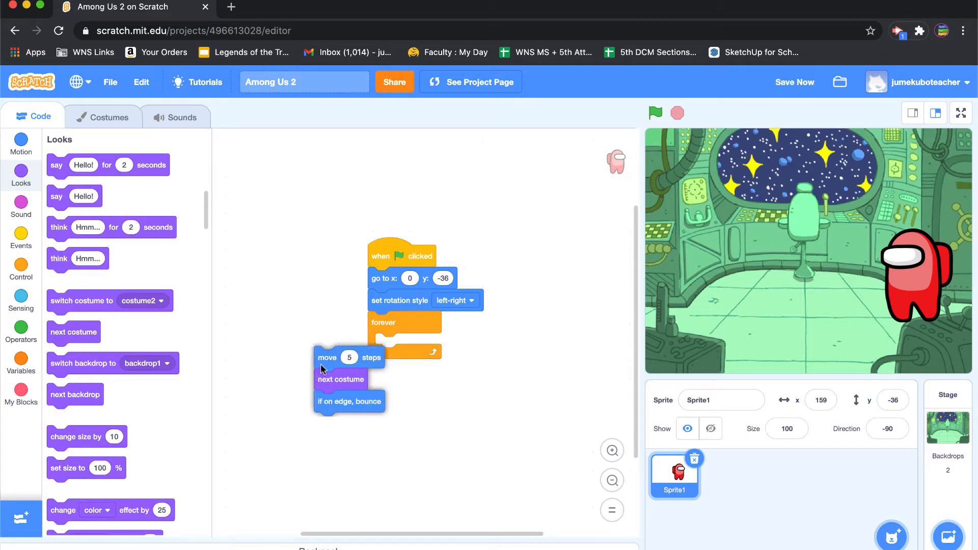
{"action": "left_click_drag", "start_coordinate": [340, 358], "coordinate": [246, 403]}
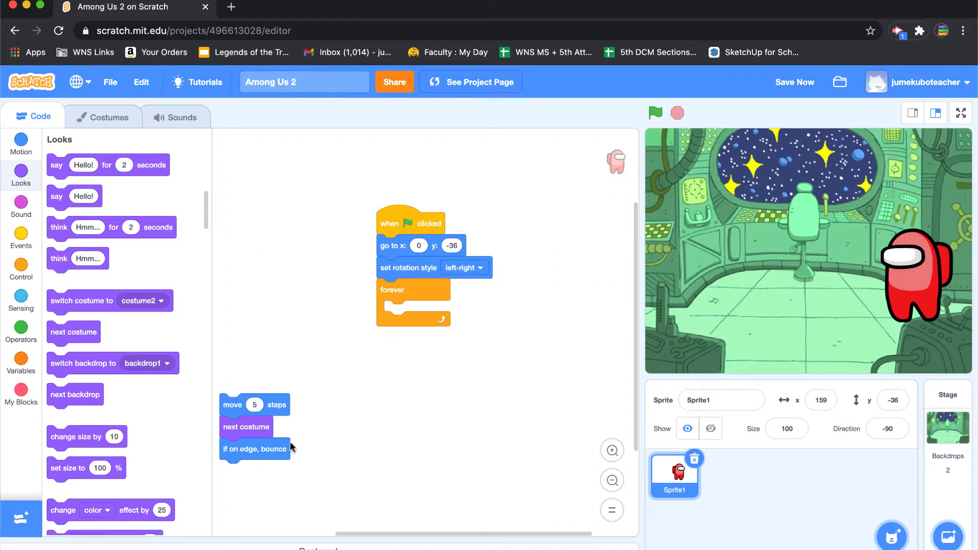
{"action": "mouse_move", "coordinate": [287, 443]}
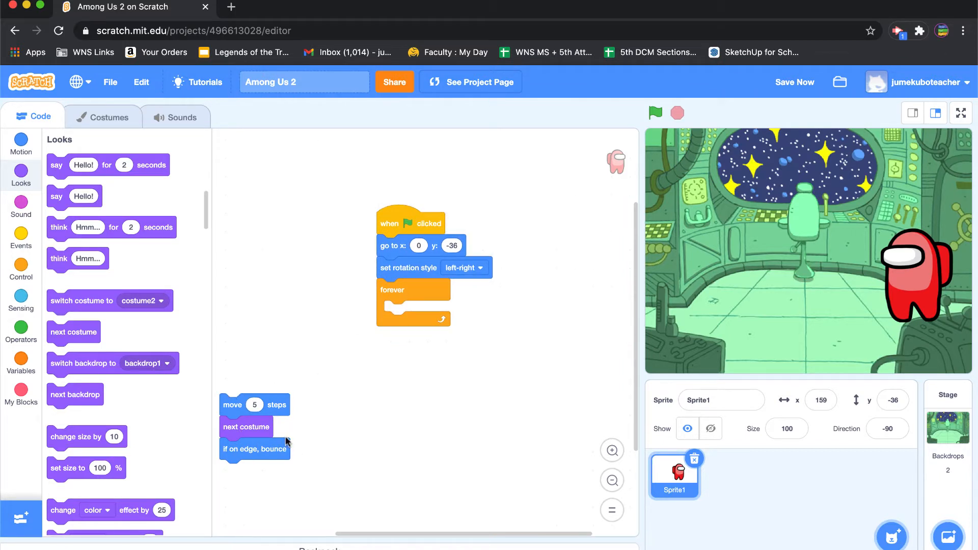
{"action": "mouse_move", "coordinate": [341, 417]}
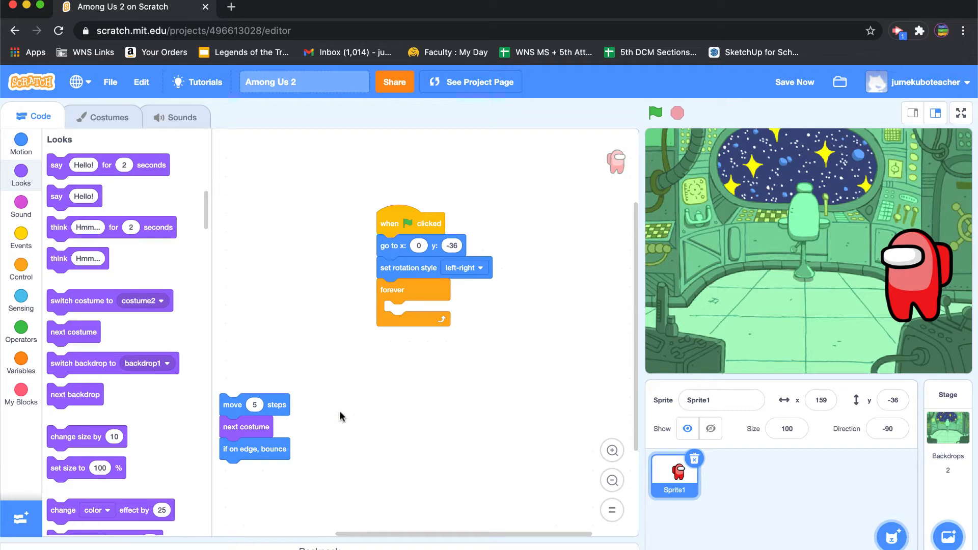
{"action": "mouse_move", "coordinate": [223, 341]}
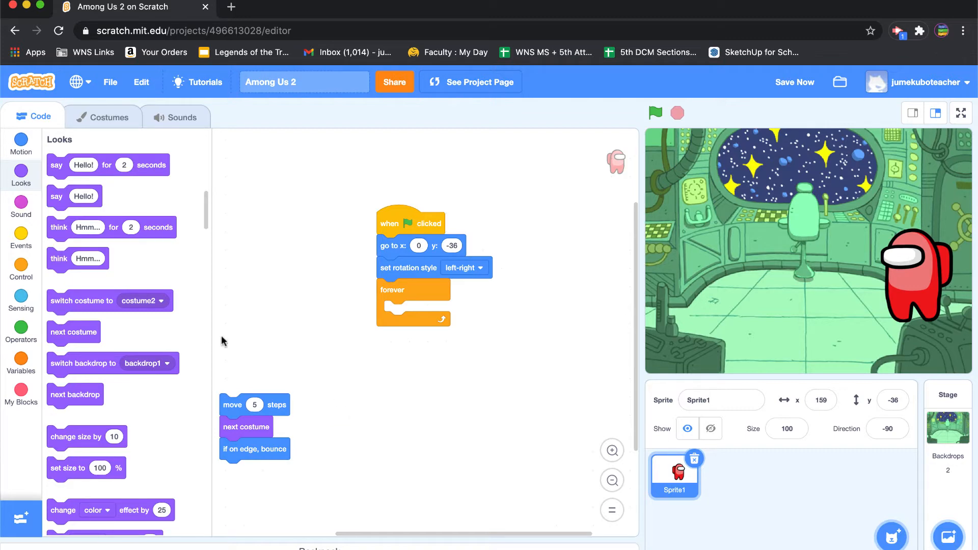
Step: Put an if block checking 'left arrow key pressed?' inside the forever loop
{"action": "left_click", "coordinate": [20, 268]}
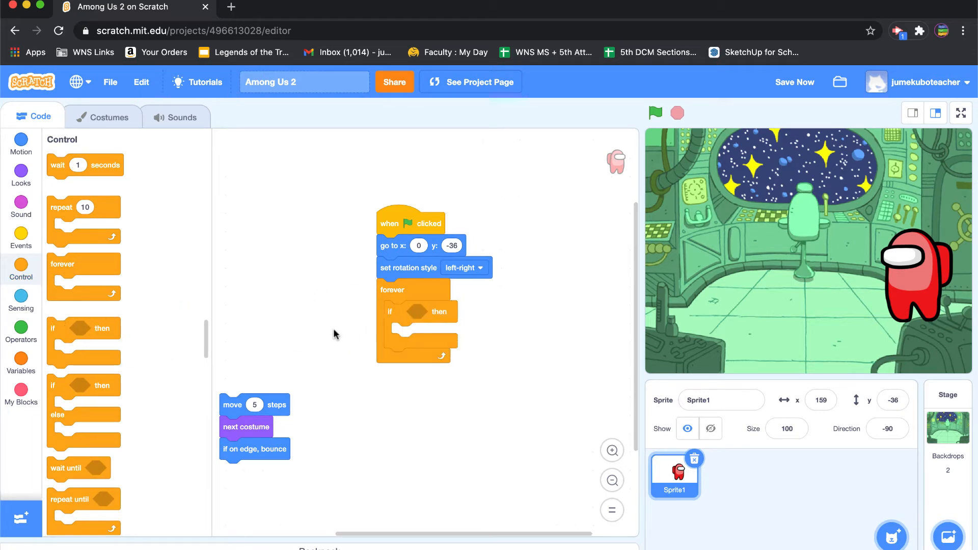
{"action": "left_click", "coordinate": [21, 298]}
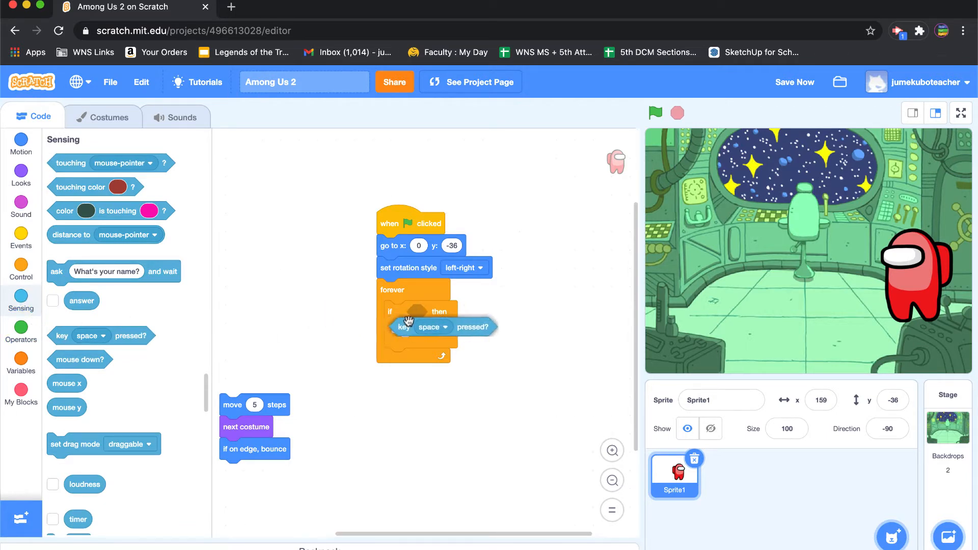
{"action": "left_click", "coordinate": [448, 312]}
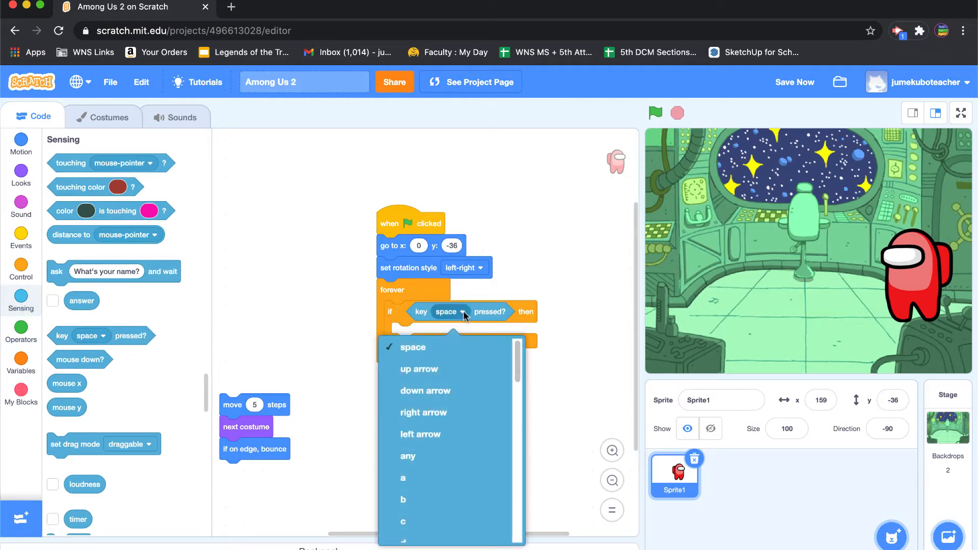
{"action": "left_click", "coordinate": [420, 434]}
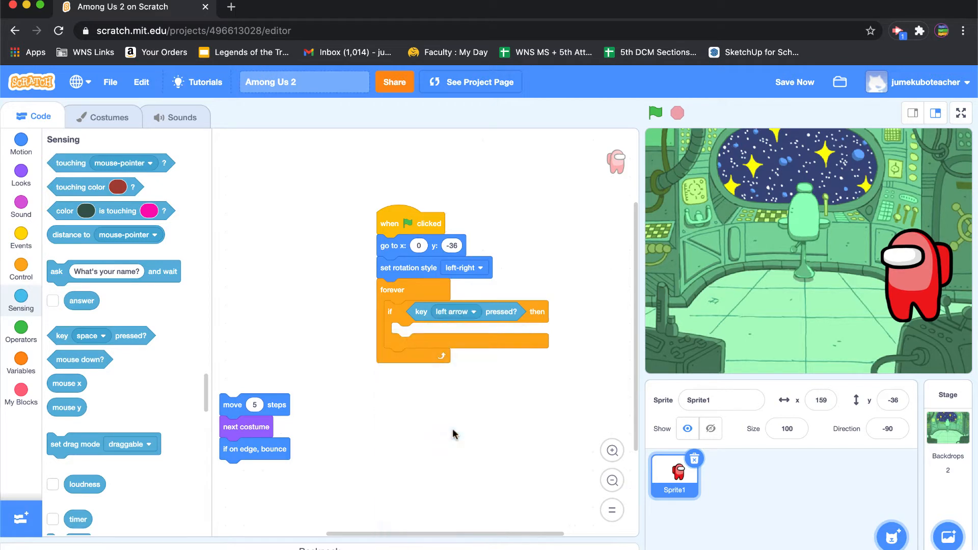
{"action": "mouse_move", "coordinate": [451, 426]}
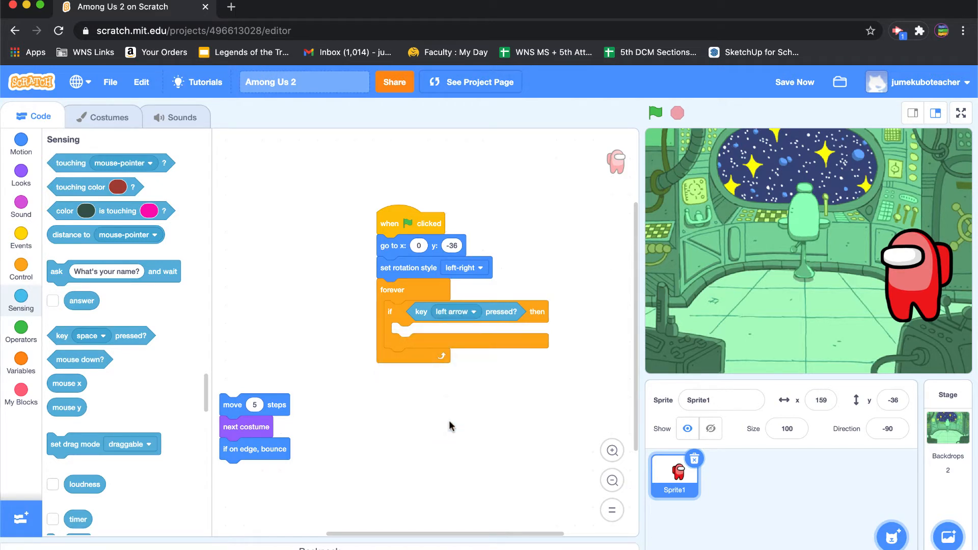
{"action": "mouse_move", "coordinate": [232, 405]}
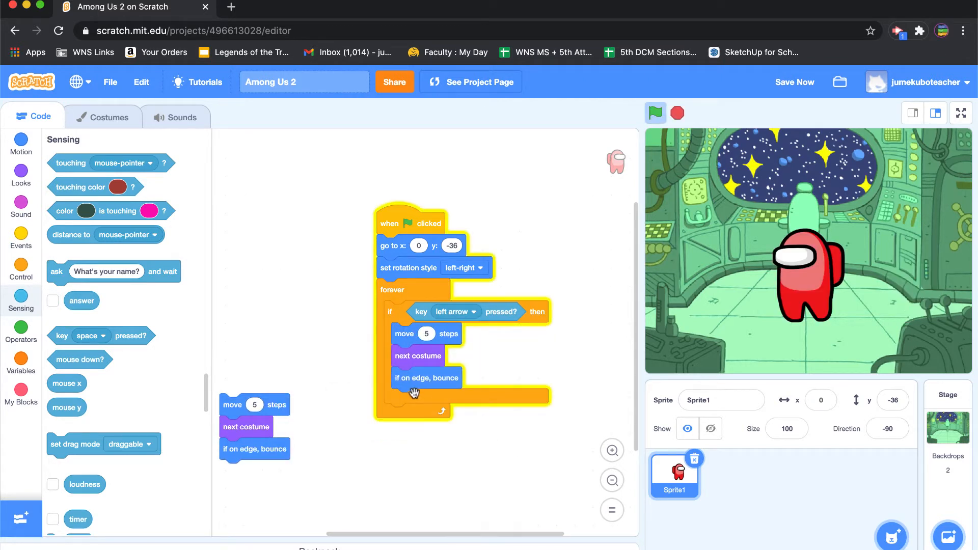
{"action": "mouse_move", "coordinate": [704, 143]}
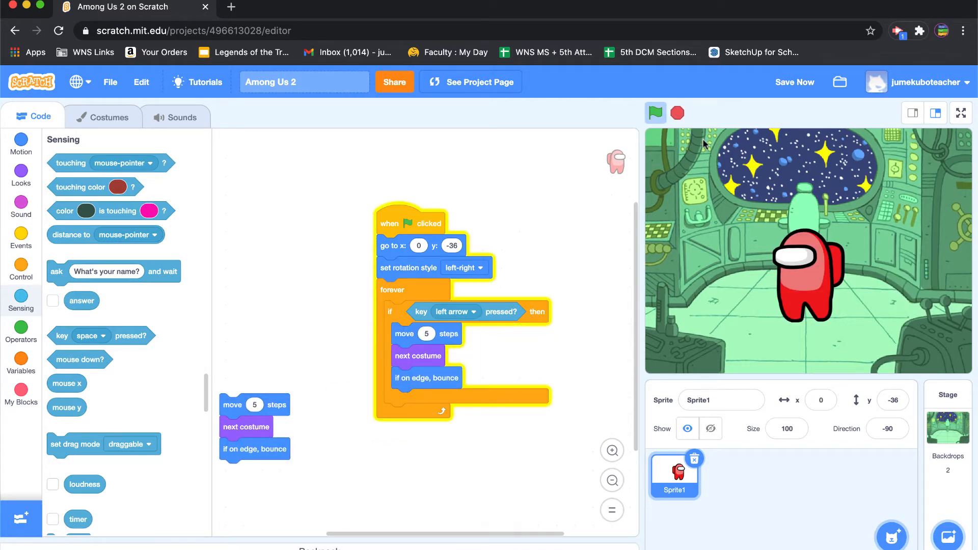
Step: Restart the project to test the crewmate walking left with the left arrow
{"action": "left_click", "coordinate": [655, 113]}
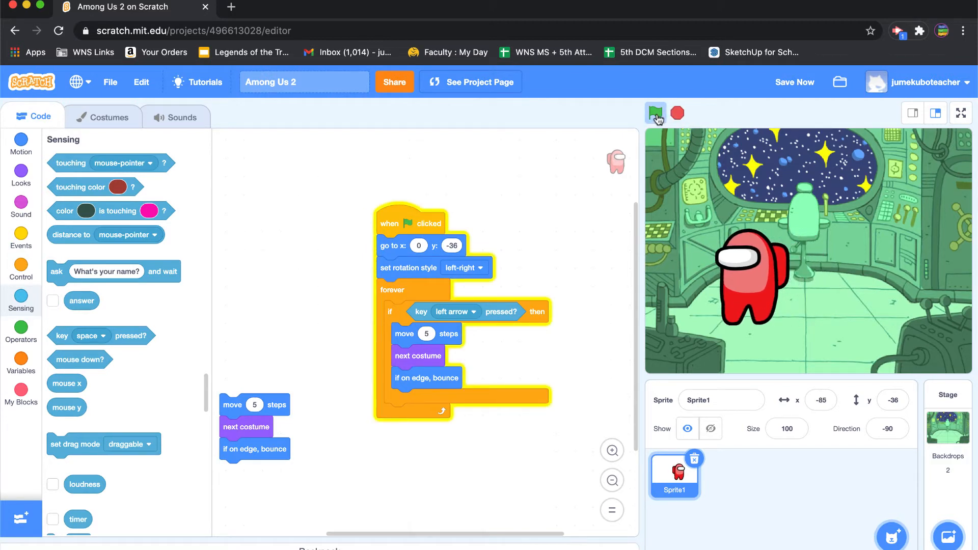
{"action": "left_click", "coordinate": [655, 113]}
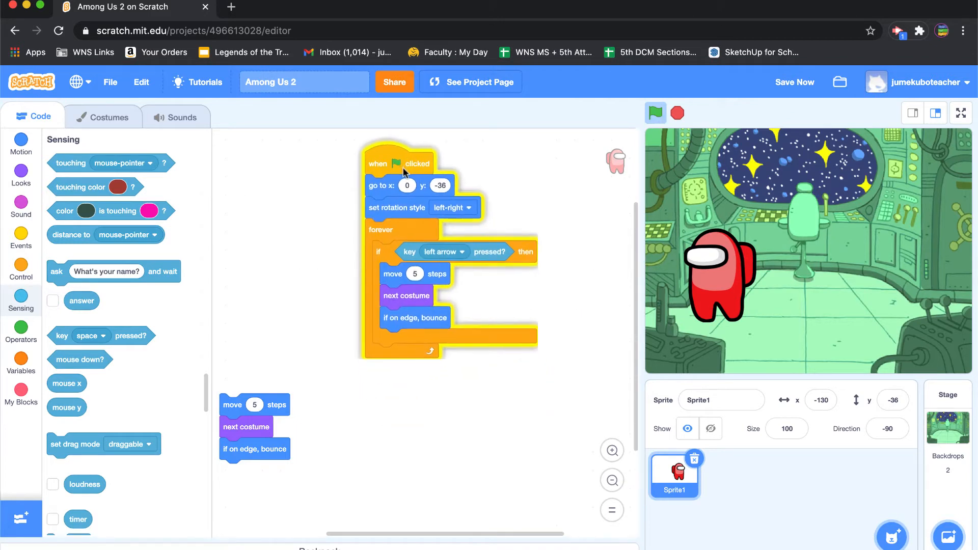
Step: Duplicate the left-arrow branch, switch the copy to right arrow, and test both keys
{"action": "right_click", "coordinate": [386, 259]}
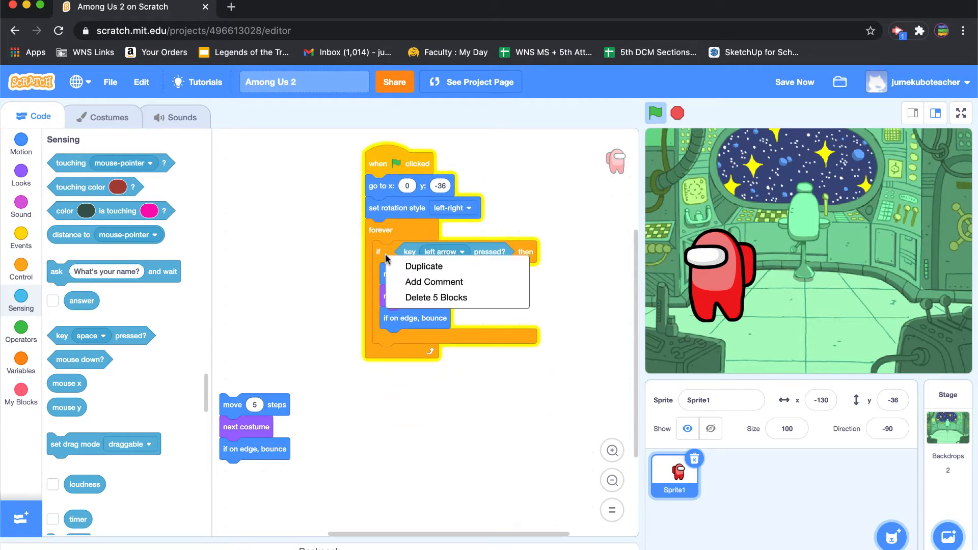
{"action": "left_click", "coordinate": [424, 266]}
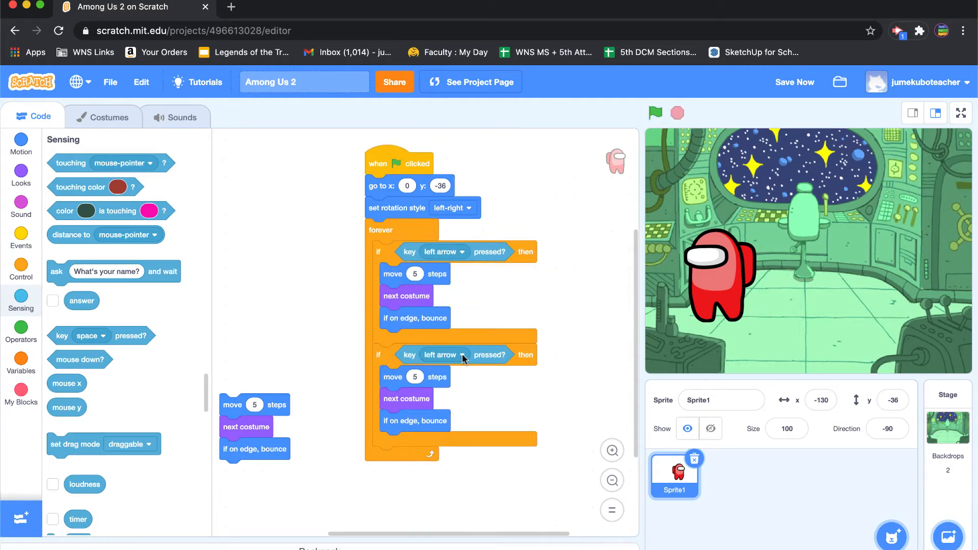
{"action": "left_click", "coordinate": [440, 355]}
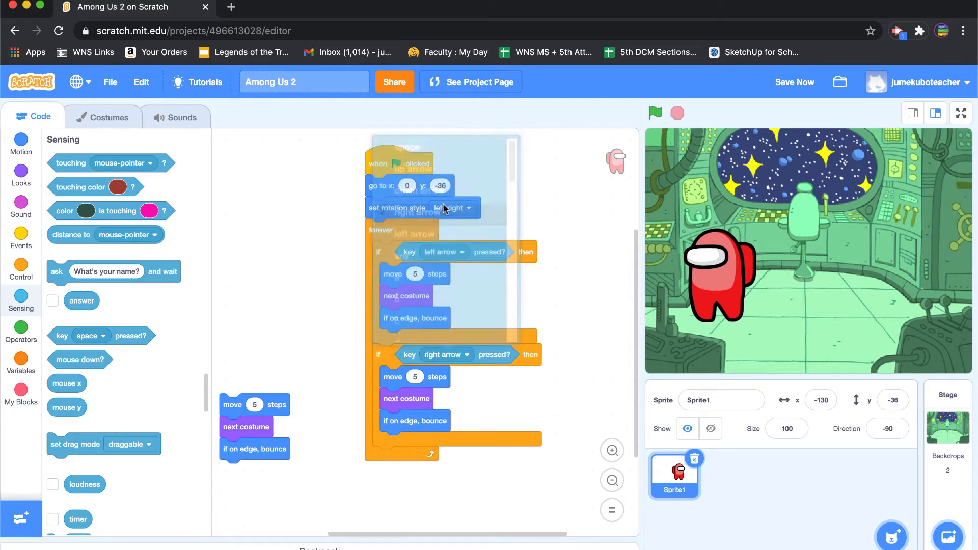
{"action": "left_click", "coordinate": [655, 114]}
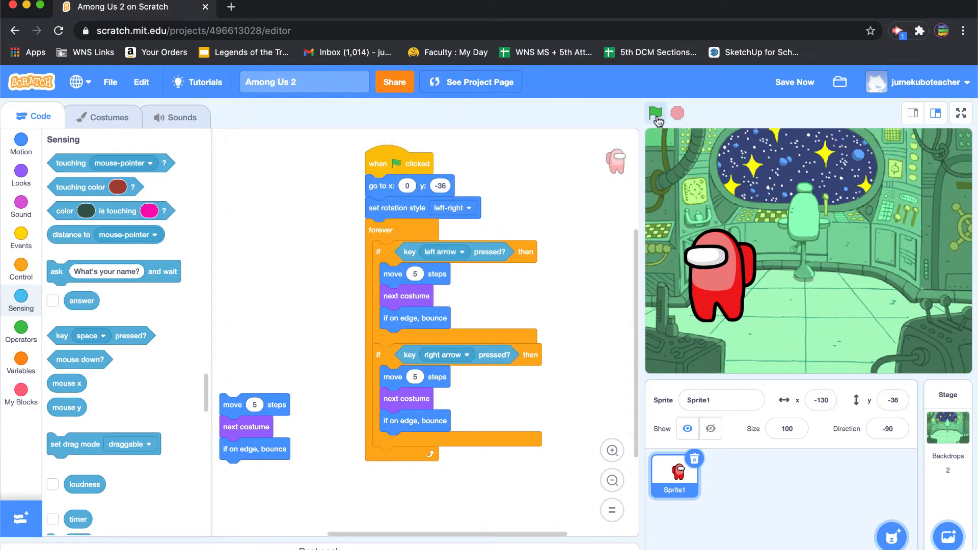
{"action": "left_click", "coordinate": [655, 113]}
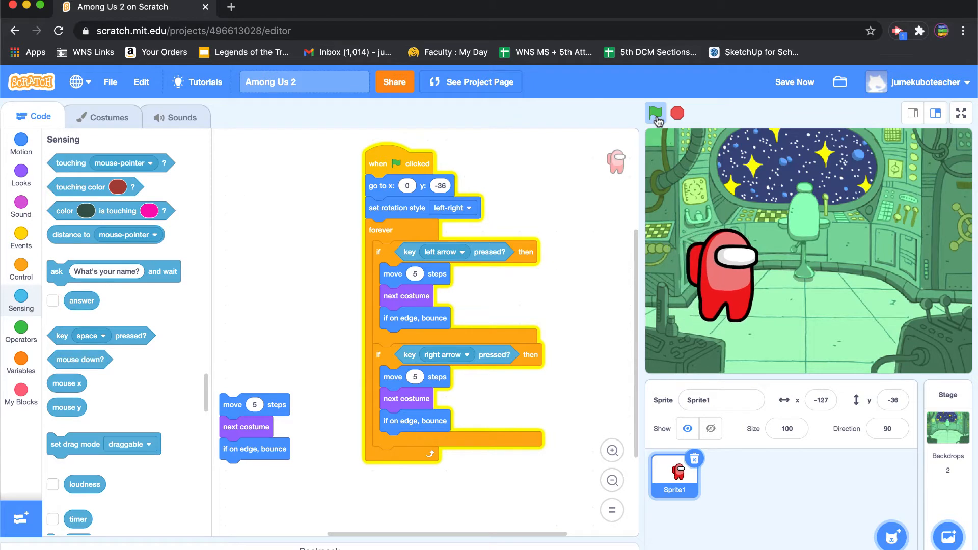
{"action": "left_click", "coordinate": [655, 113]}
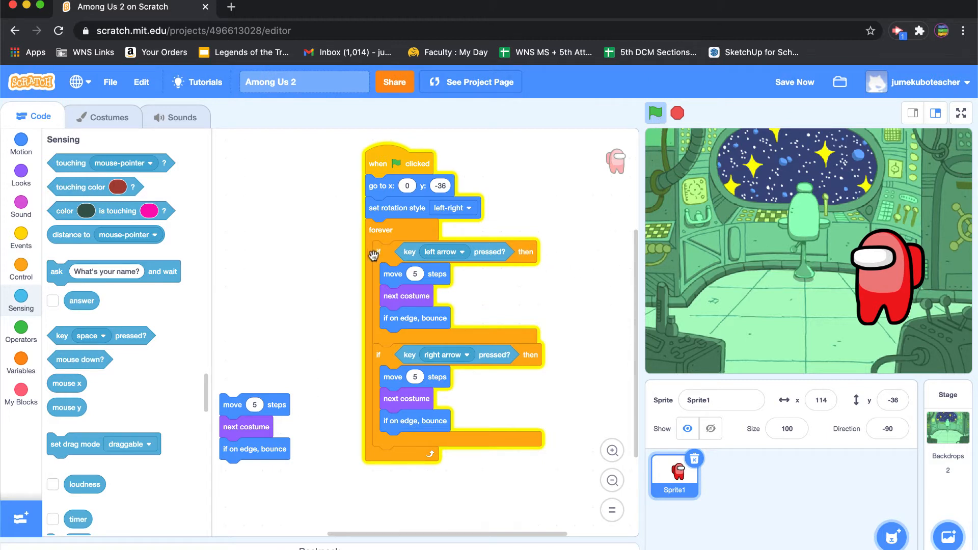
{"action": "mouse_move", "coordinate": [25, 150]}
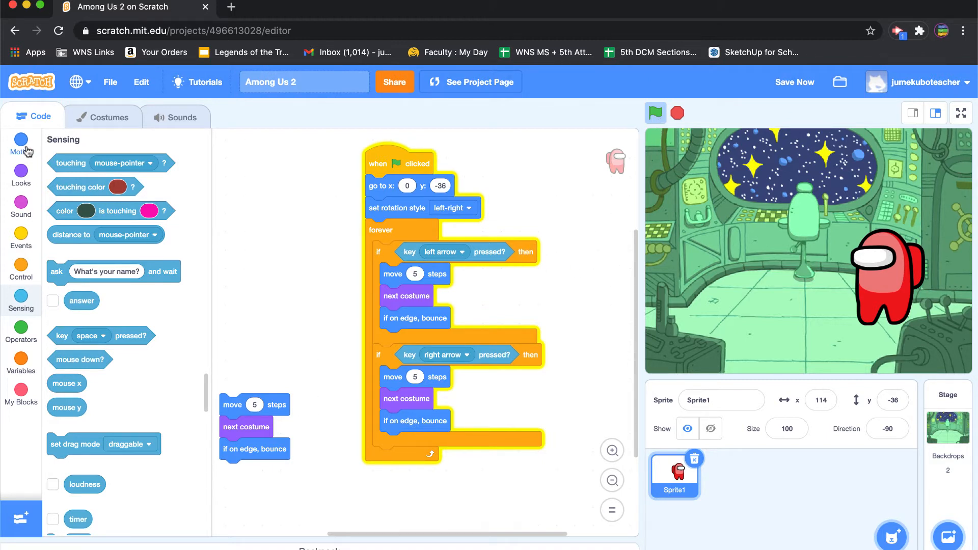
Step: Add point-in-direction blocks: -90 in the left branch, 90 in the right branch
{"action": "left_click", "coordinate": [21, 143]}
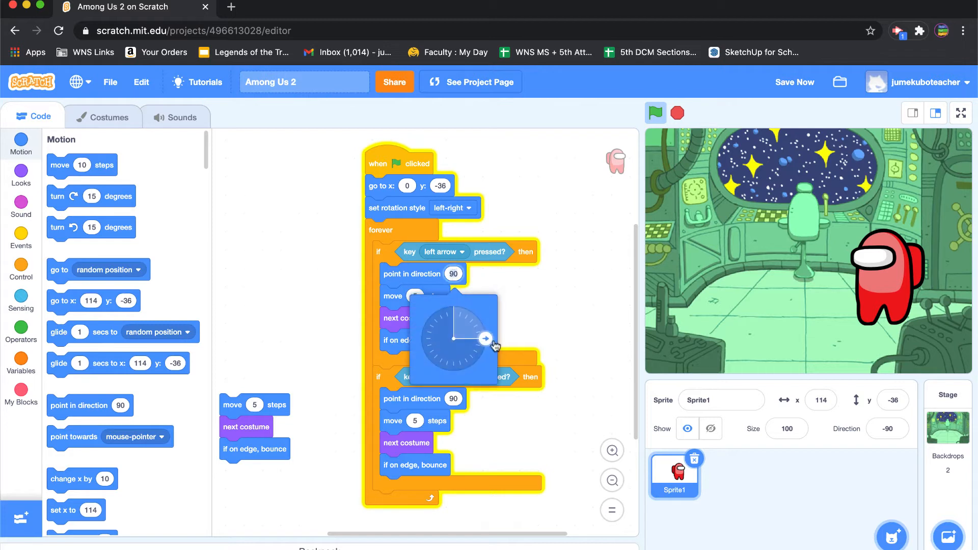
{"action": "left_click", "coordinate": [426, 338]}
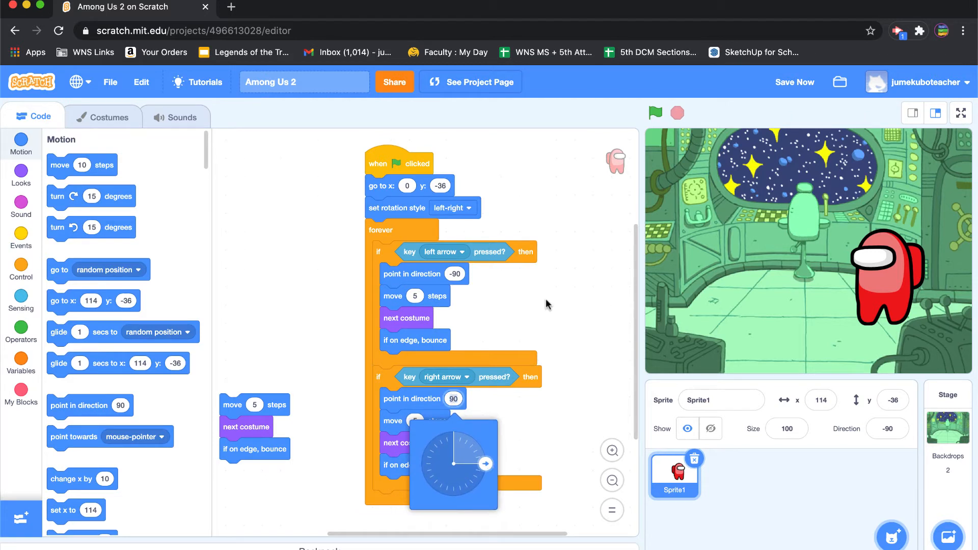
{"action": "left_click", "coordinate": [655, 113]}
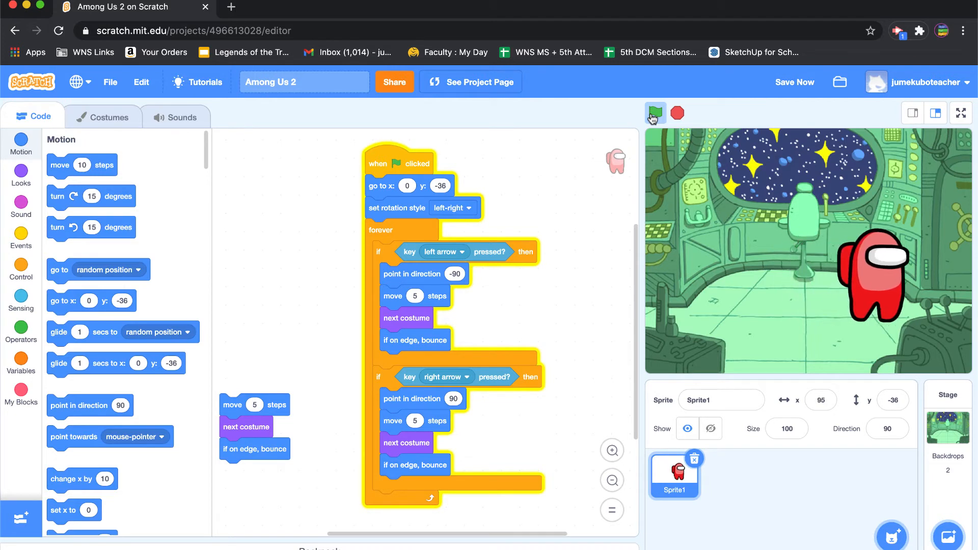
Step: Run the project several times to test the facing directions
{"action": "left_click", "coordinate": [655, 114]}
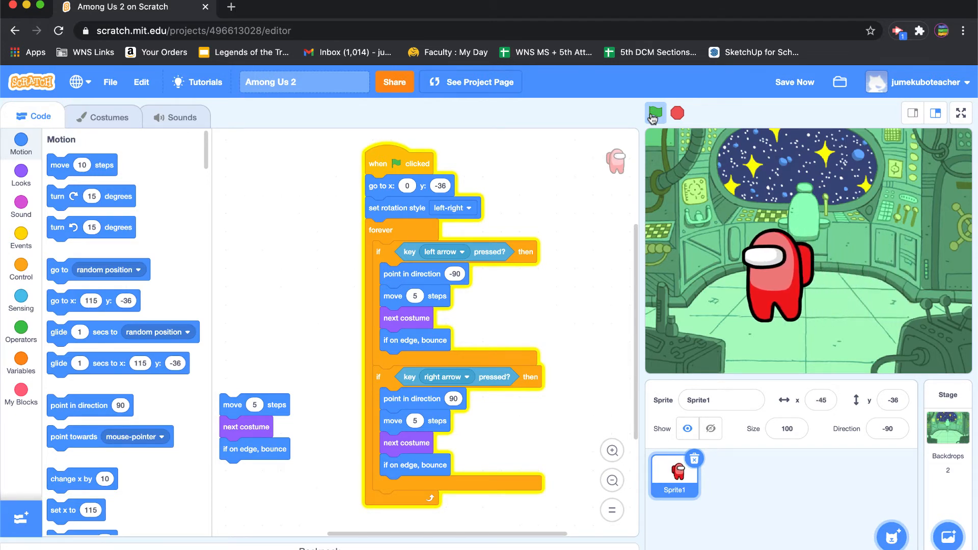
{"action": "left_click", "coordinate": [655, 114]}
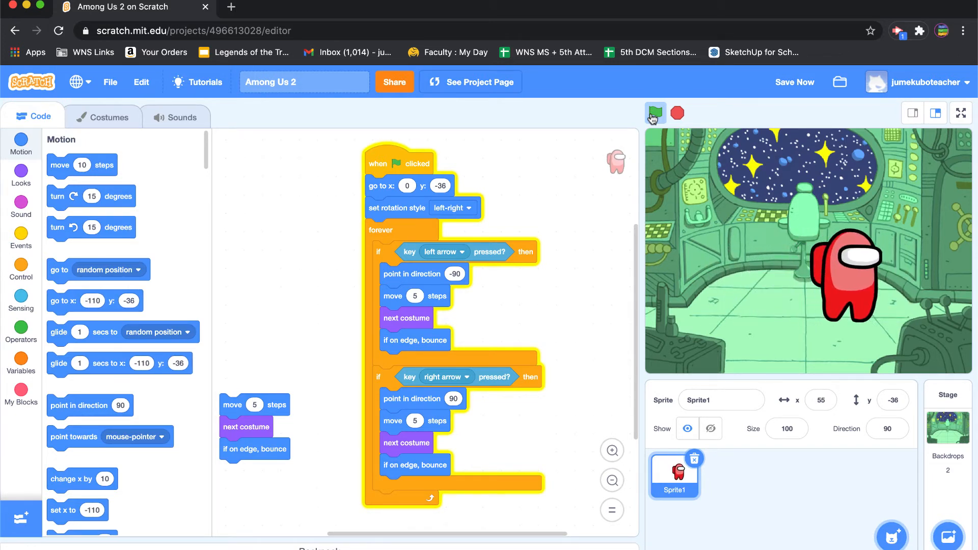
{"action": "left_click", "coordinate": [655, 113]}
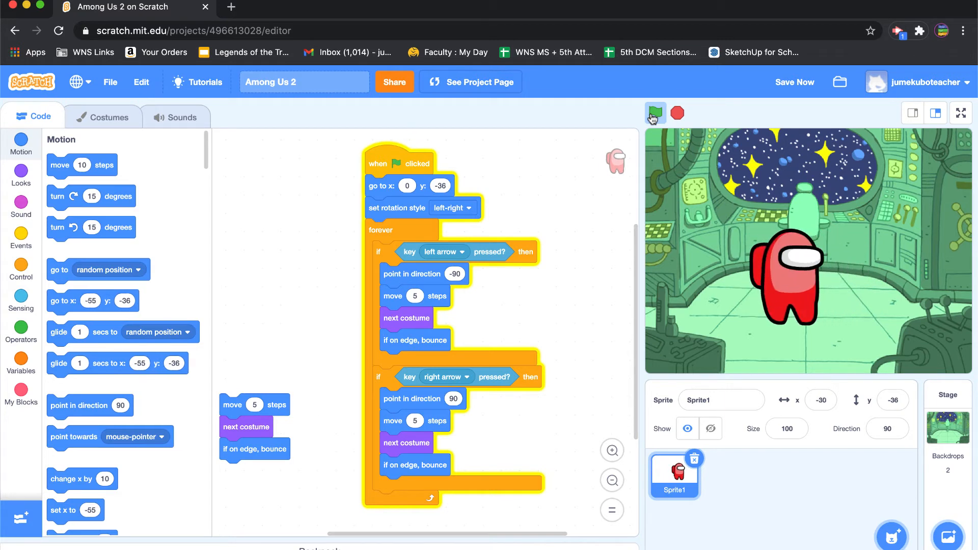
{"action": "left_click", "coordinate": [655, 113]}
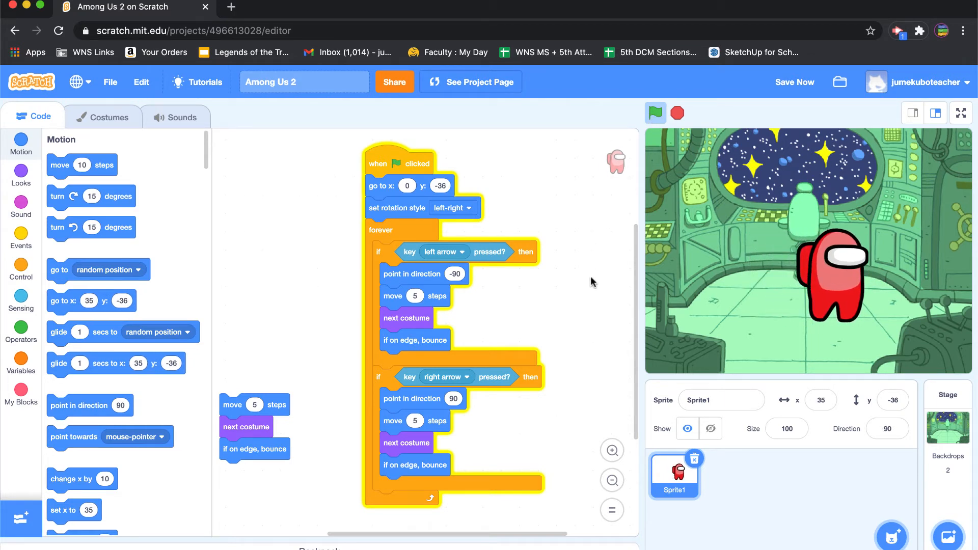
{"action": "mouse_move", "coordinate": [402, 161]}
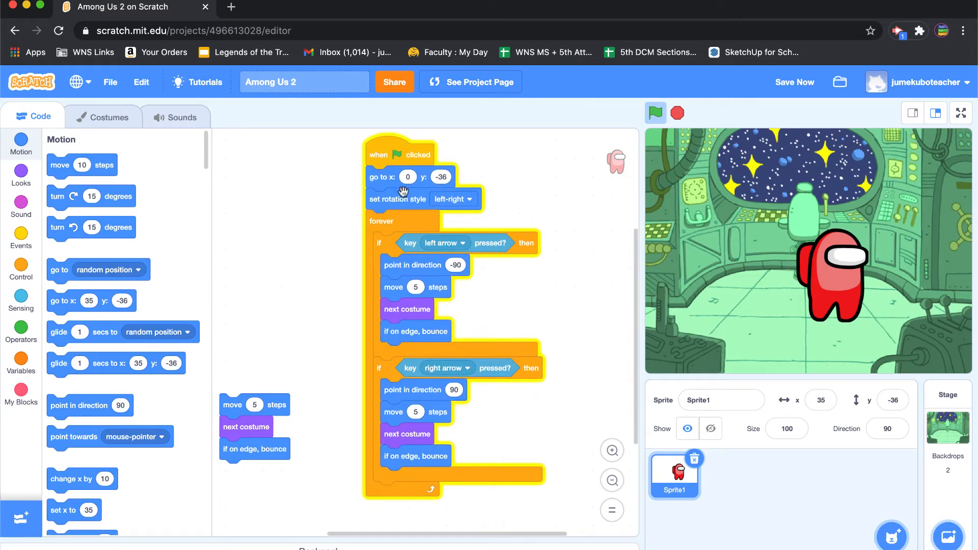
{"action": "mouse_move", "coordinate": [389, 371]}
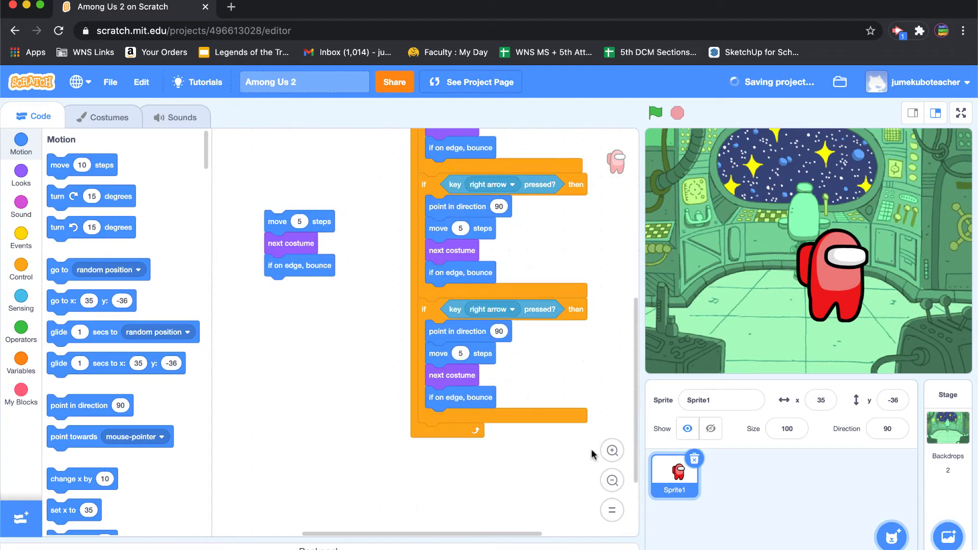
{"action": "mouse_move", "coordinate": [486, 374]}
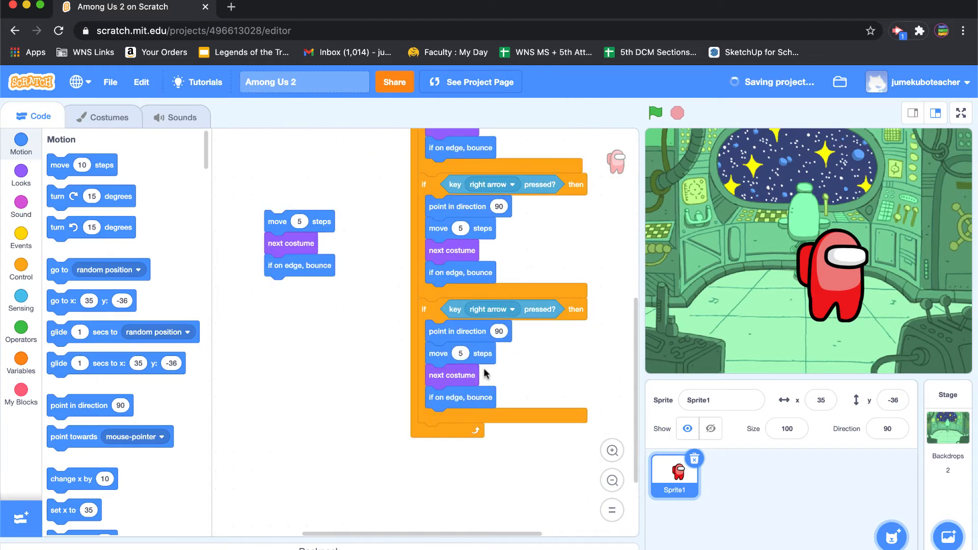
{"action": "mouse_move", "coordinate": [505, 310]}
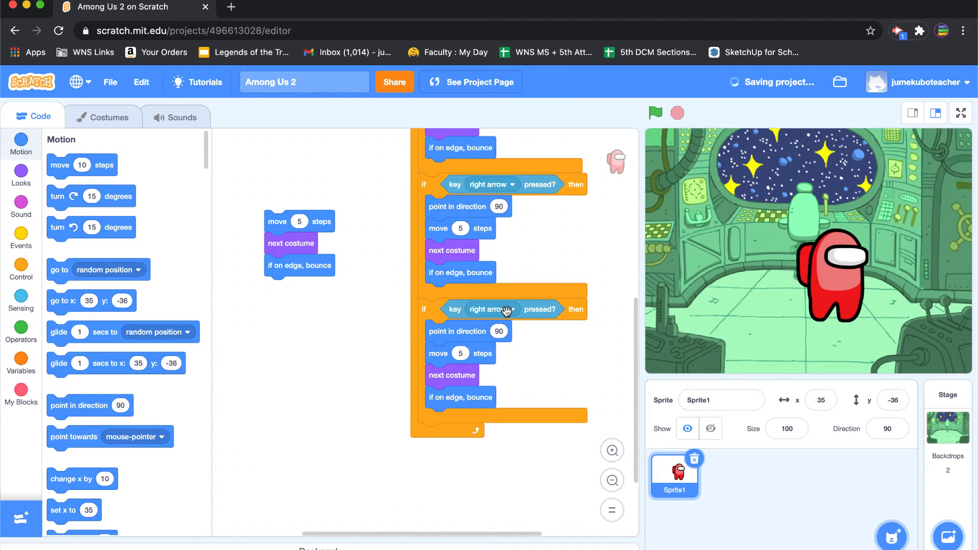
Step: Set the copied third branch's key to up arrow
{"action": "left_click", "coordinate": [491, 309]}
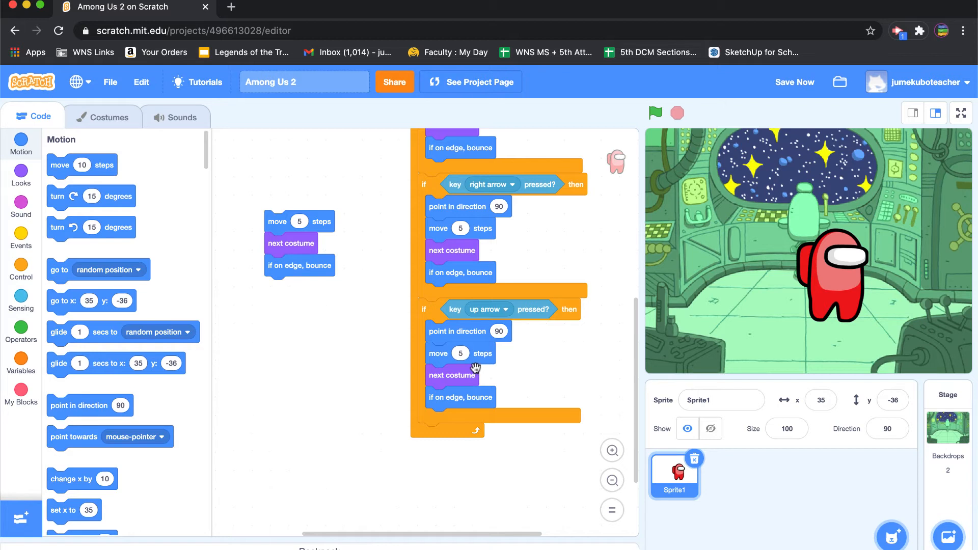
Step: Replace turning and moving in the up-arrow branch with change y by 5, then test
{"action": "left_click_drag", "start_coordinate": [458, 331], "coordinate": [413, 337]}
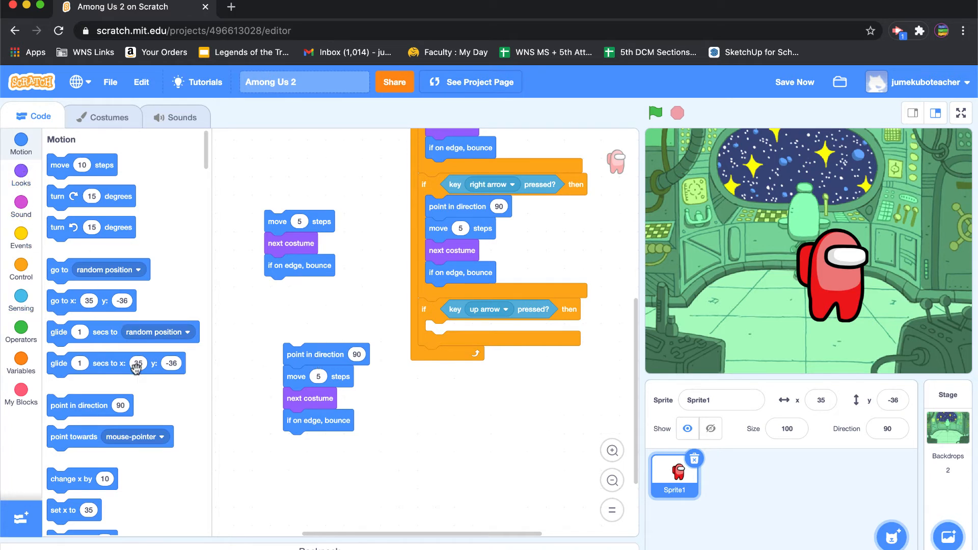
{"action": "scroll", "scroll_direction": "down", "scroll_amount": 3}
{"action": "type", "text": "5"}
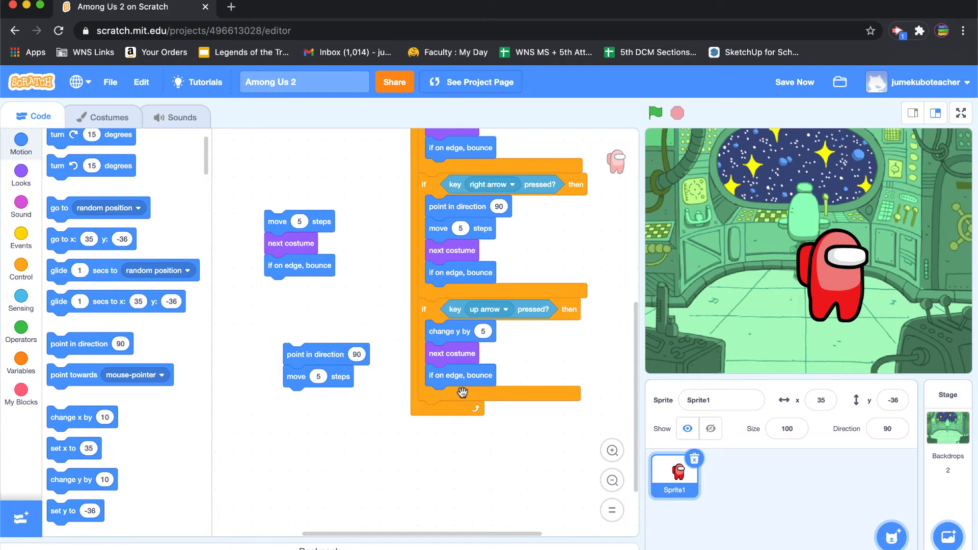
{"action": "left_click", "coordinate": [655, 114]}
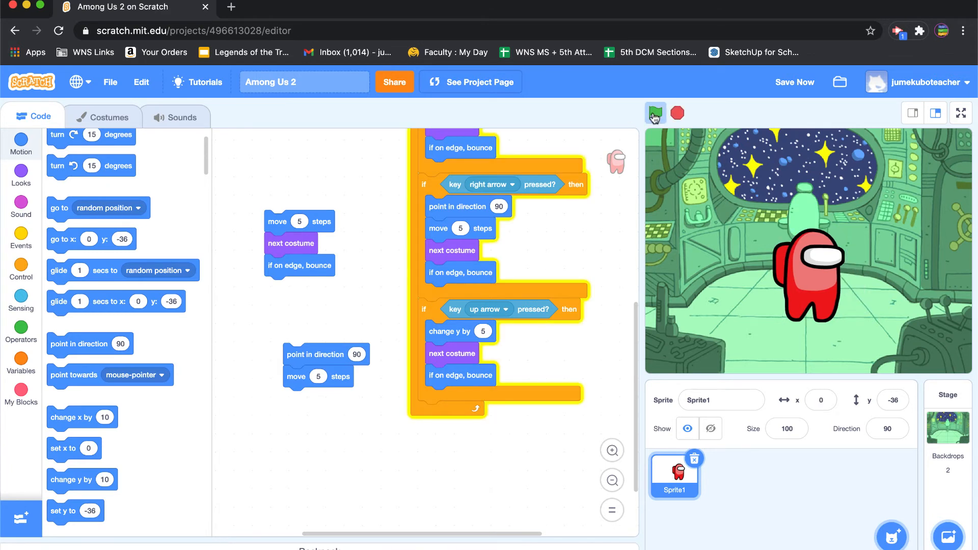
{"action": "left_click", "coordinate": [654, 113]}
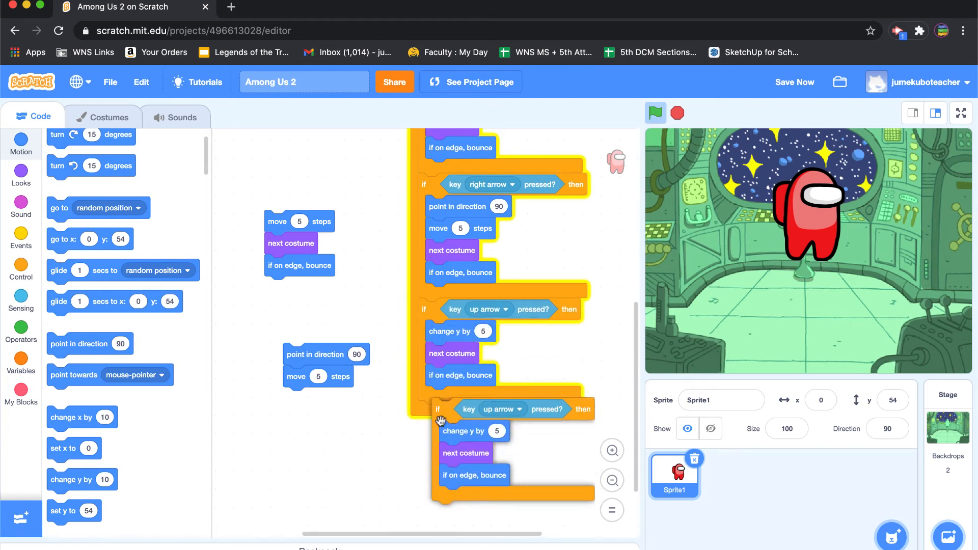
Step: Attach the down-arrow branch with change y by -5 at the loop's end and test it
{"action": "left_click", "coordinate": [502, 409]}
{"action": "type", "text": "-5"}
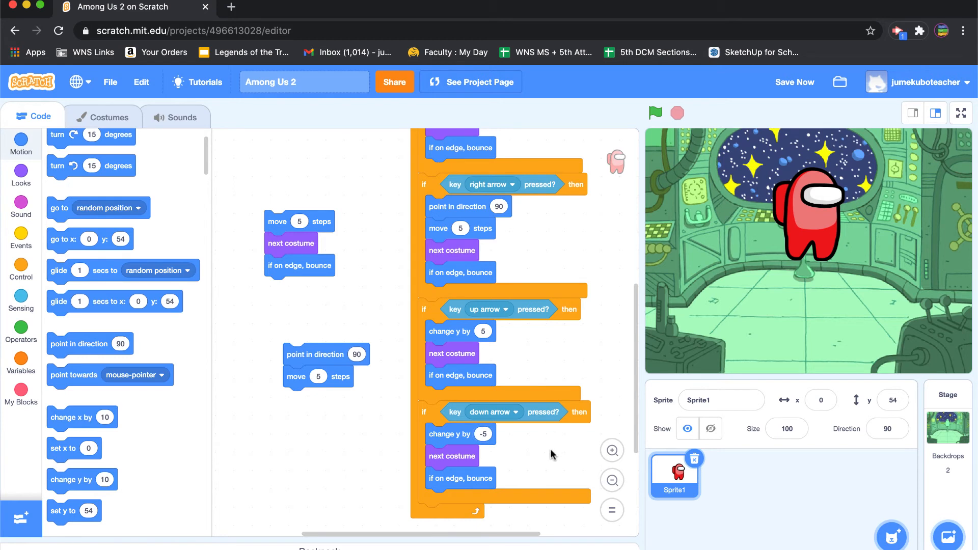
{"action": "left_click", "coordinate": [655, 113]}
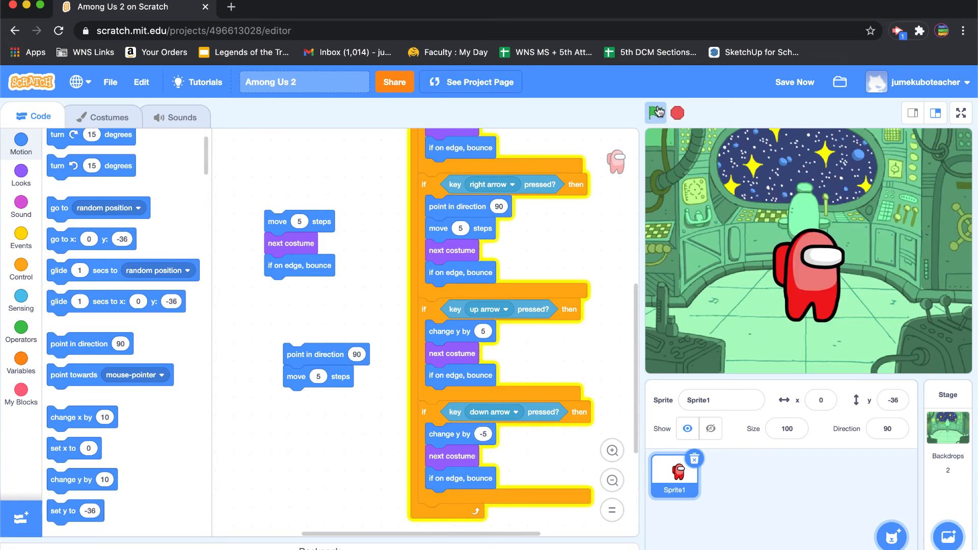
{"action": "left_click", "coordinate": [655, 113]}
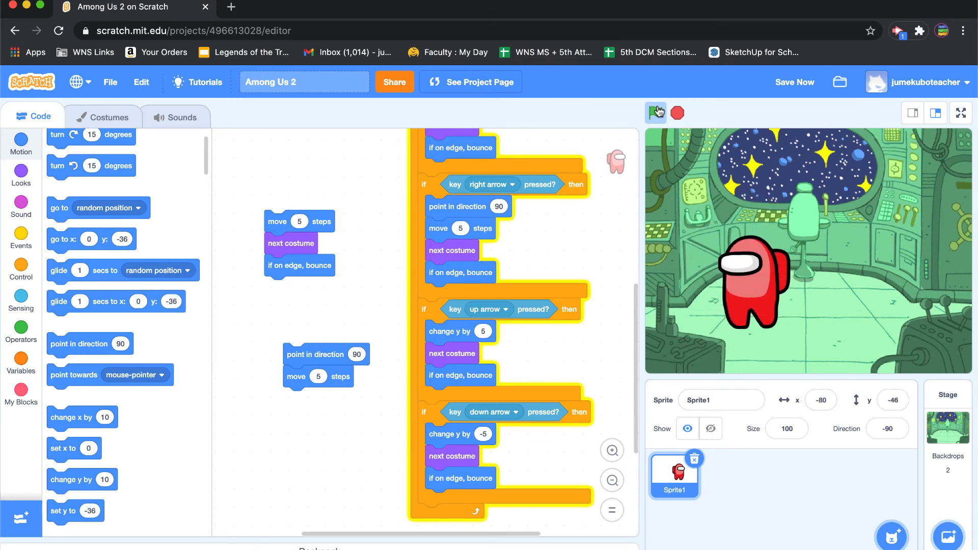
{"action": "left_click", "coordinate": [655, 113]}
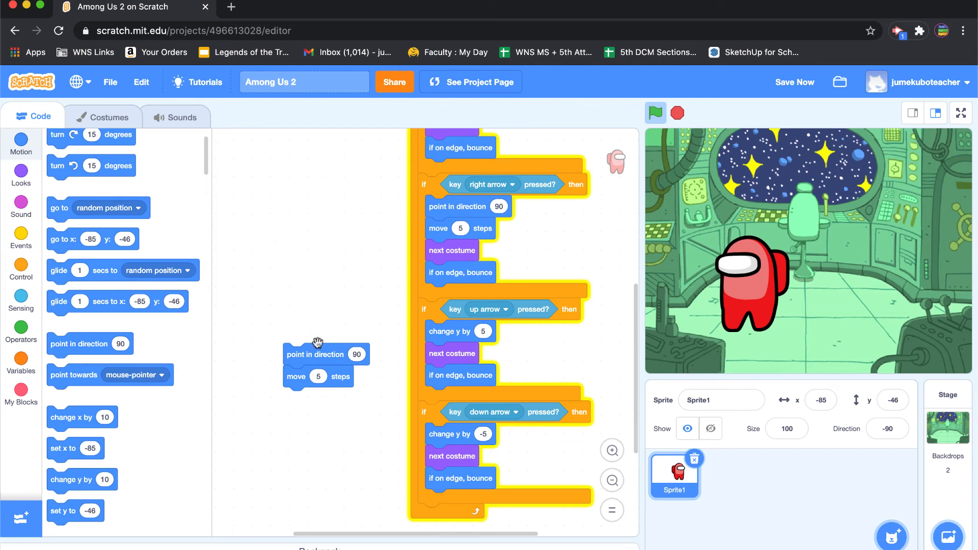
{"action": "scroll", "scroll_direction": "down", "scroll_amount": 3}
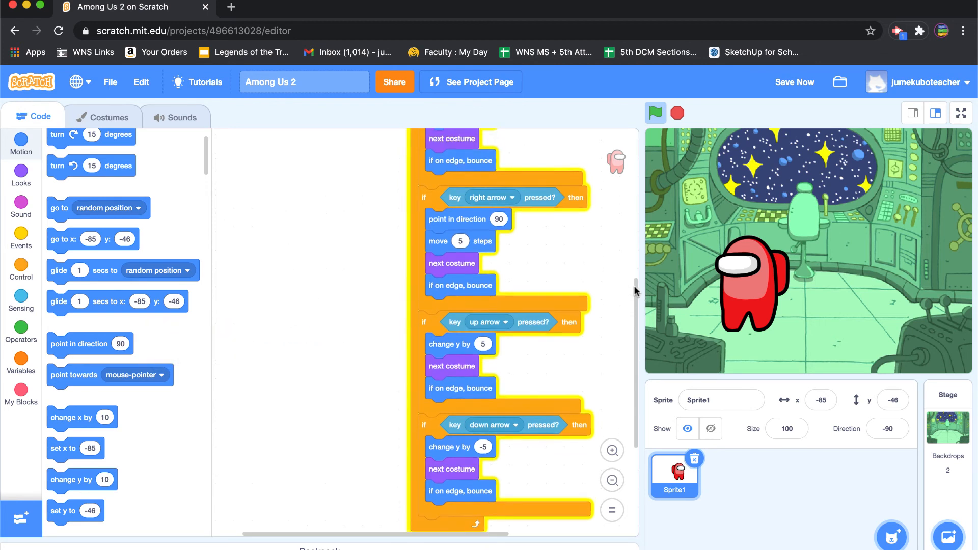
{"action": "scroll", "scroll_direction": "up", "scroll_amount": 3}
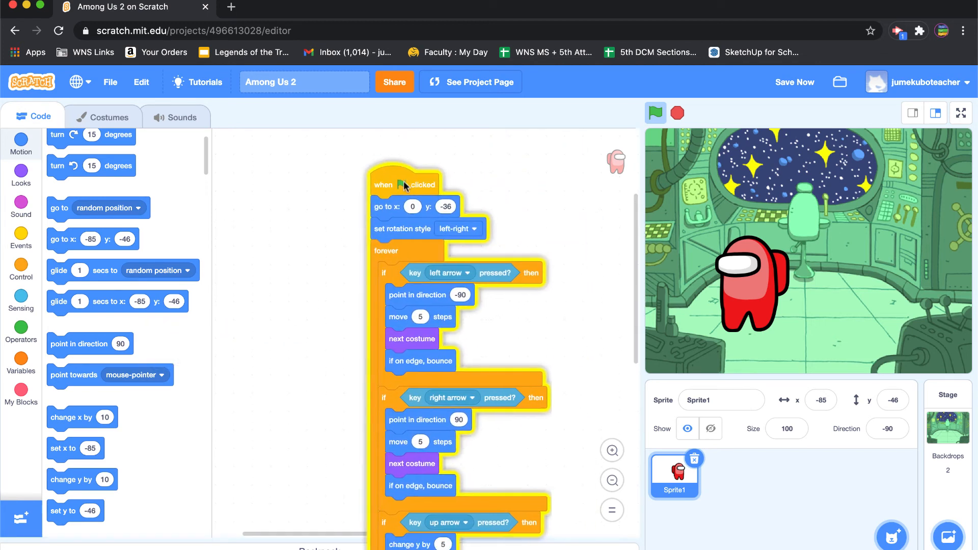
Step: Add 'set size to 60 %' after set rotation style and run to check the smaller crewmate
{"action": "left_click", "coordinate": [21, 175]}
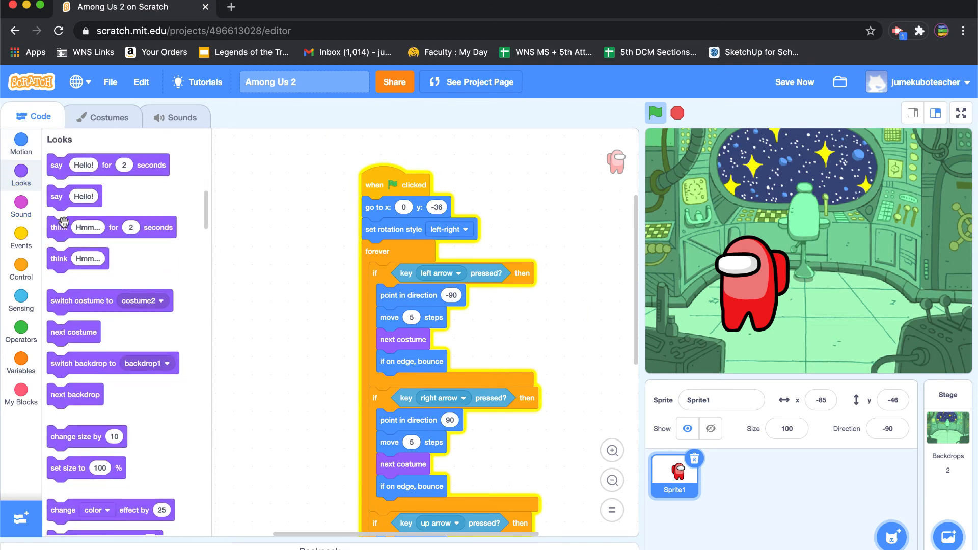
{"action": "mouse_move", "coordinate": [74, 461]}
{"action": "type", "text": "60"}
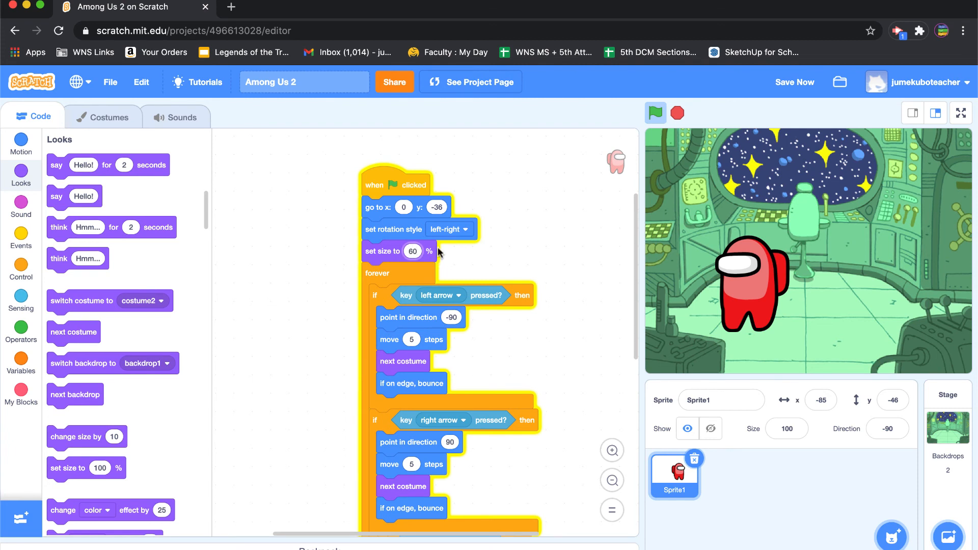
{"action": "left_click", "coordinate": [655, 113]}
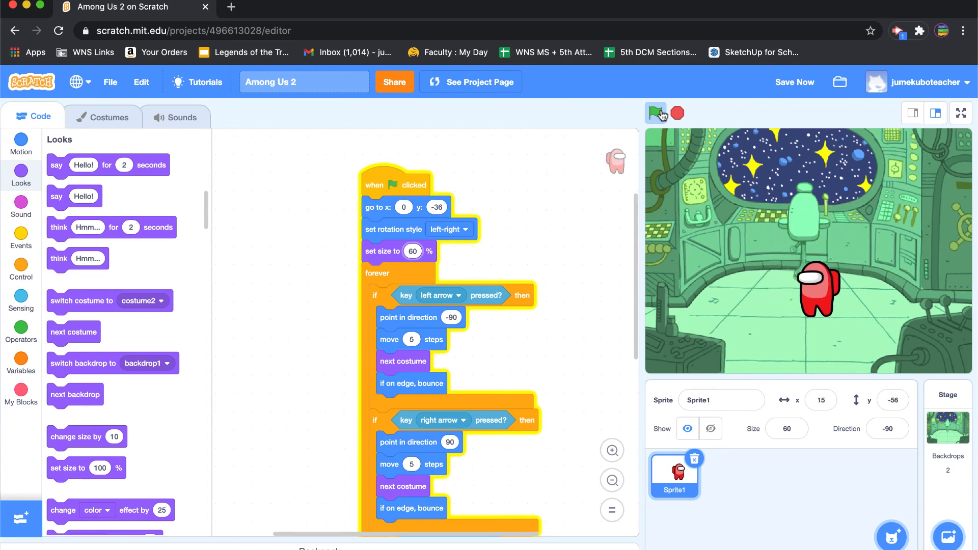
{"action": "left_click", "coordinate": [655, 113]}
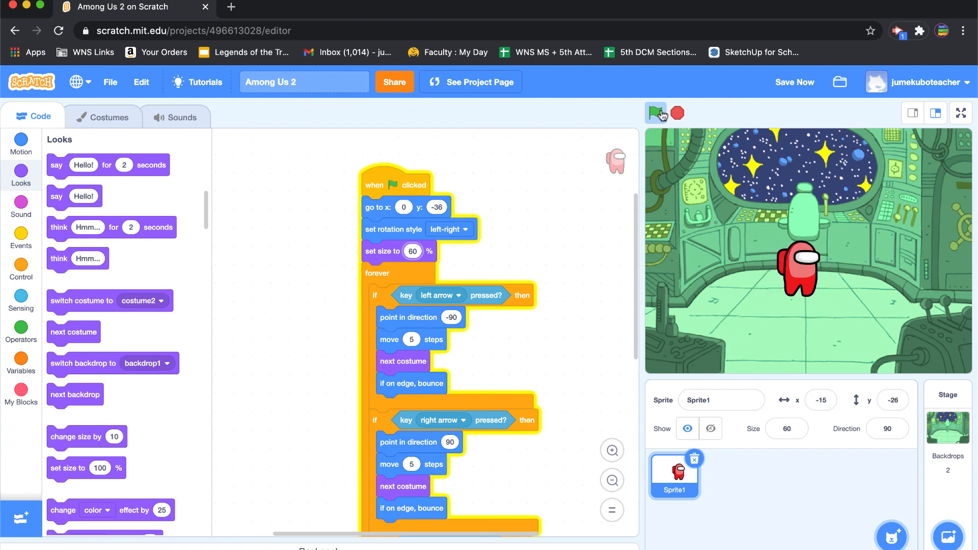
{"action": "mouse_move", "coordinate": [636, 118]}
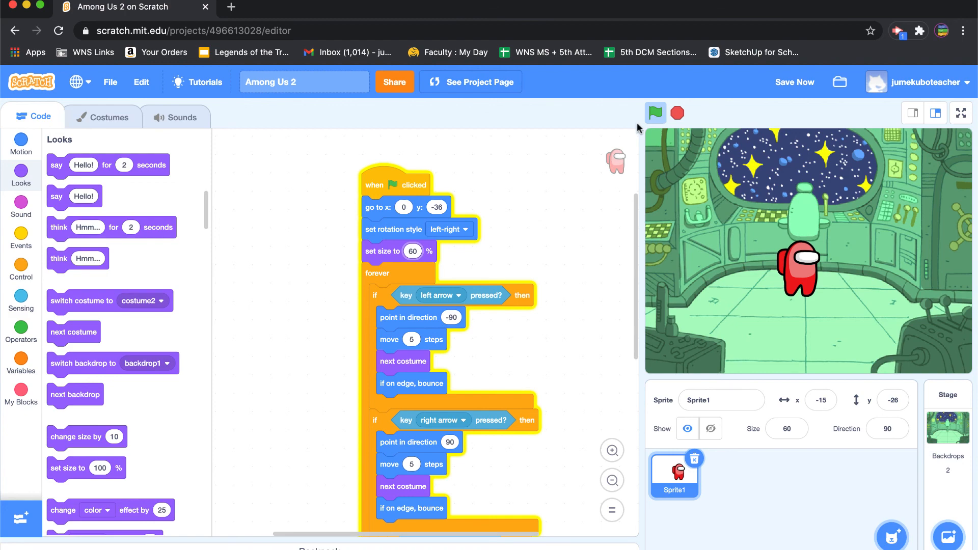
{"action": "mouse_move", "coordinate": [626, 141]}
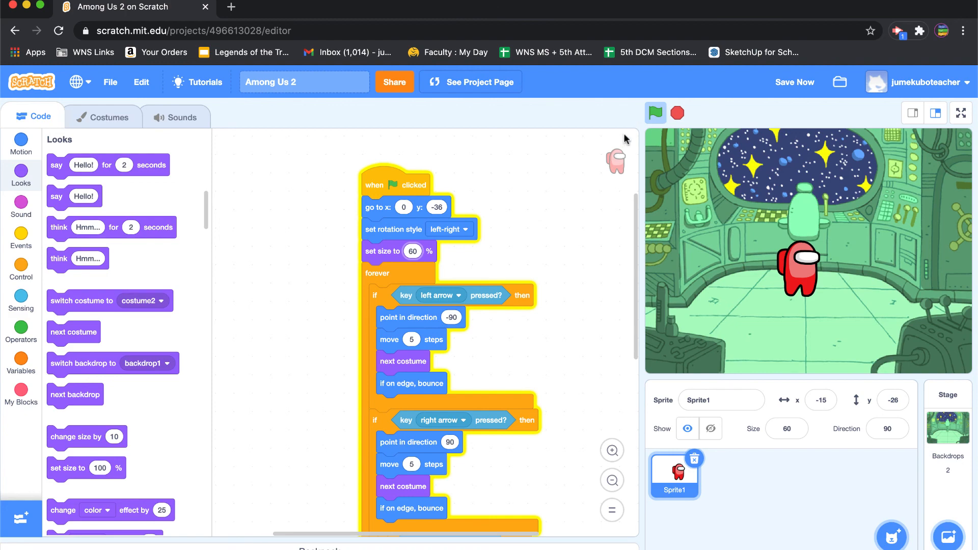